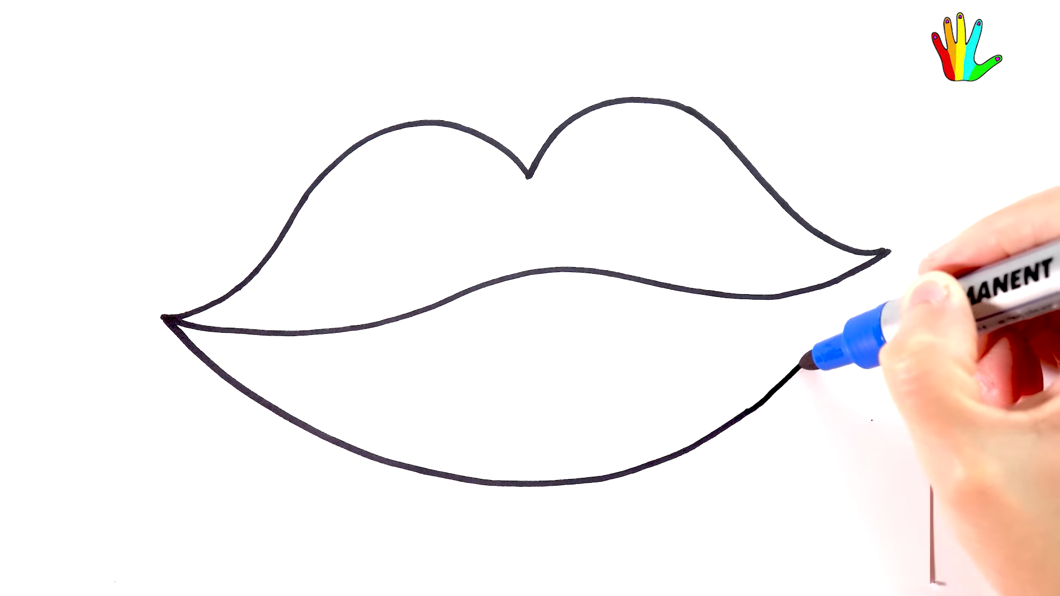
- Draw the lower lip's right end up to the corner in bold black marker
{"action": "left_click_drag", "start_coordinate": [811, 372], "coordinate": [237, 297]}
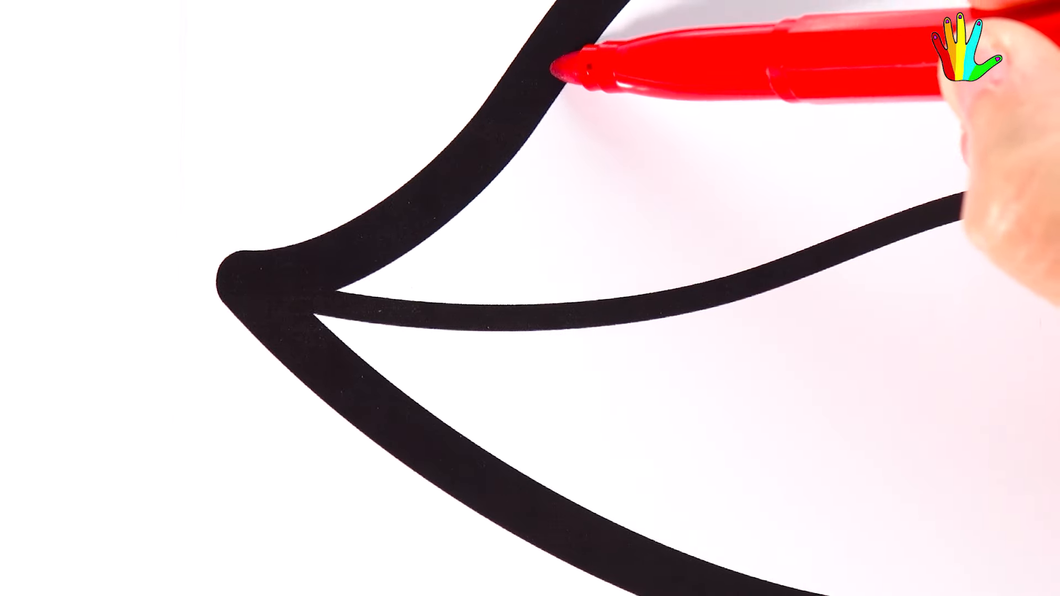
- Colour the left corner of the lips with the red marker
{"action": "left_click_drag", "start_coordinate": [555, 75], "coordinate": [643, 548]}
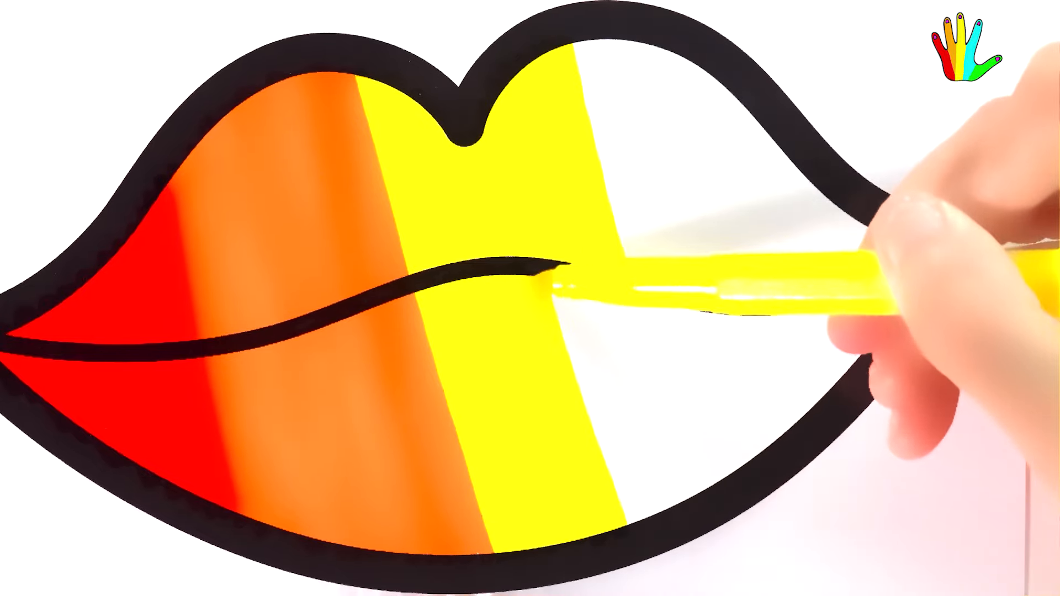
{"action": "mouse_move", "coordinate": [880, 271]}
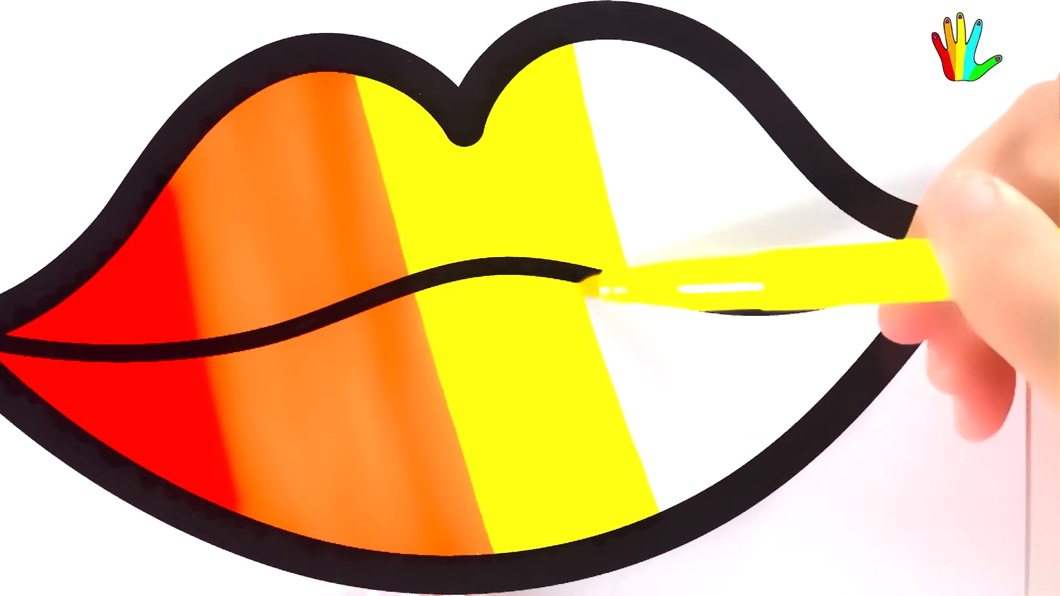